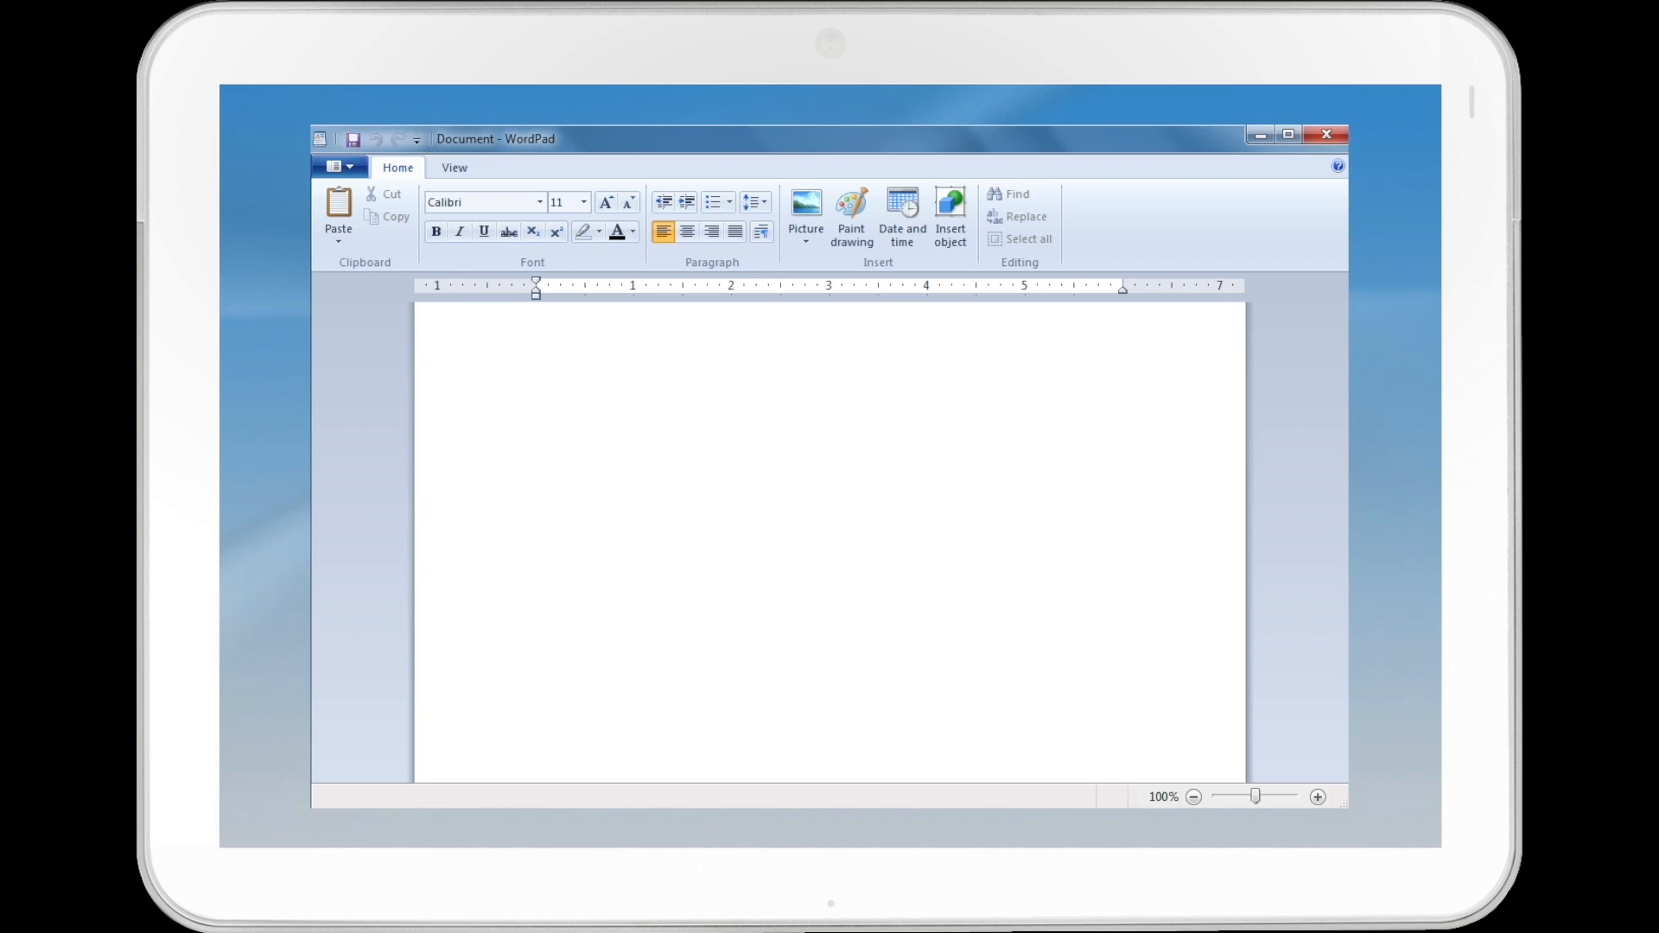
Open the document's File menu and choose Print
click(336, 166)
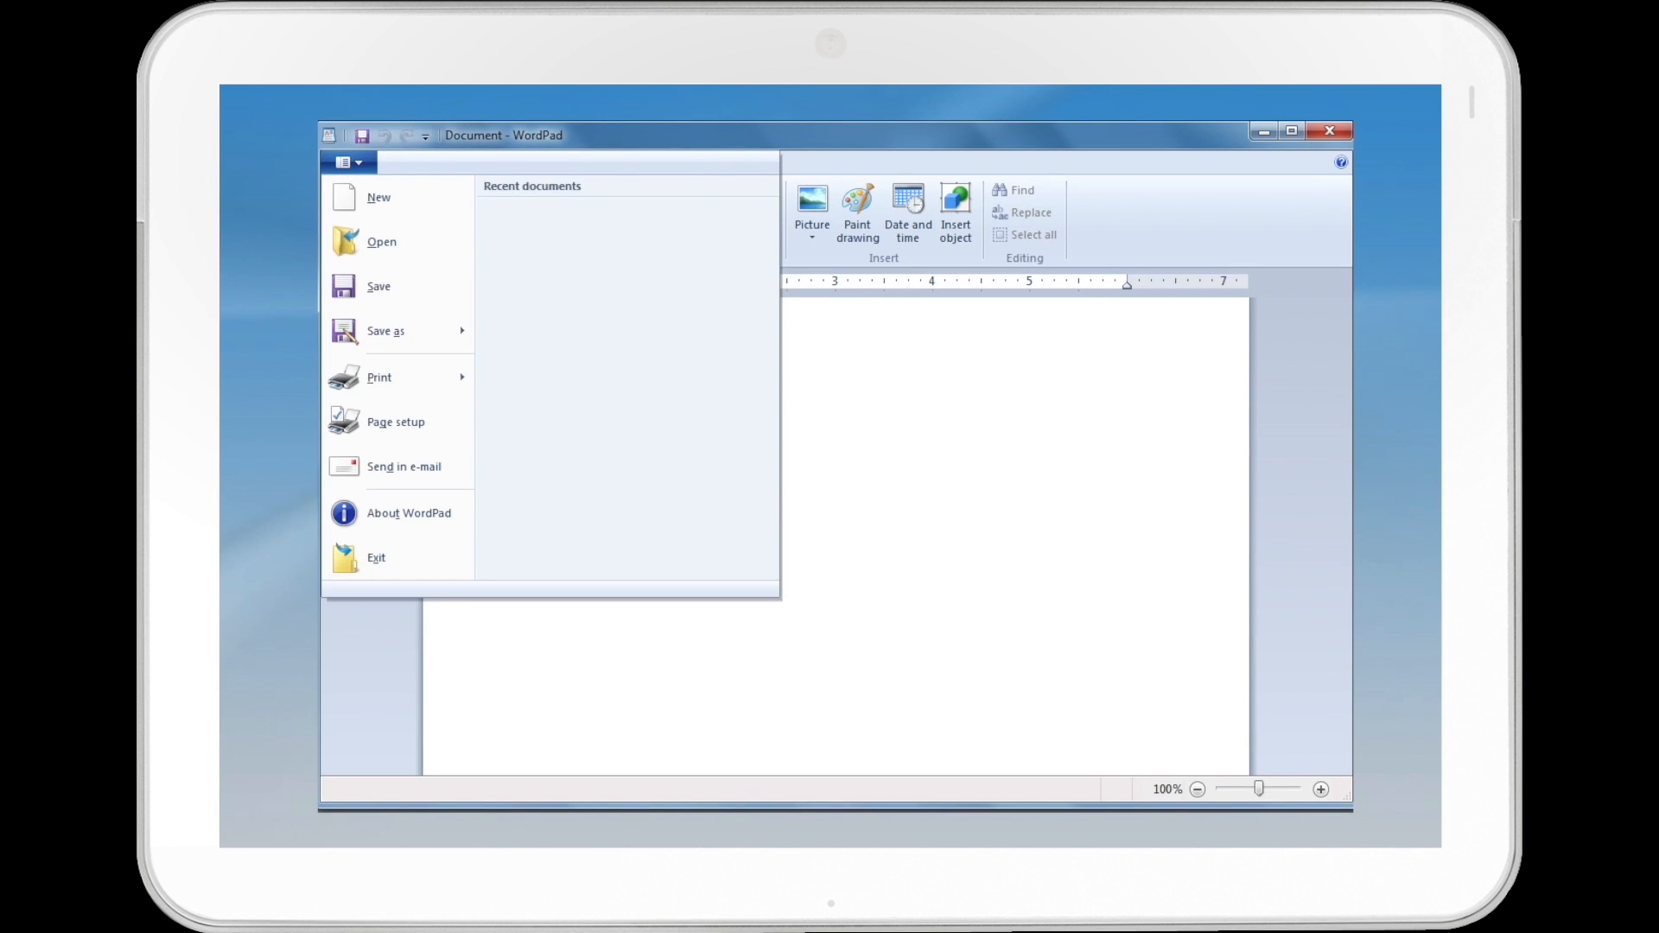
click(378, 376)
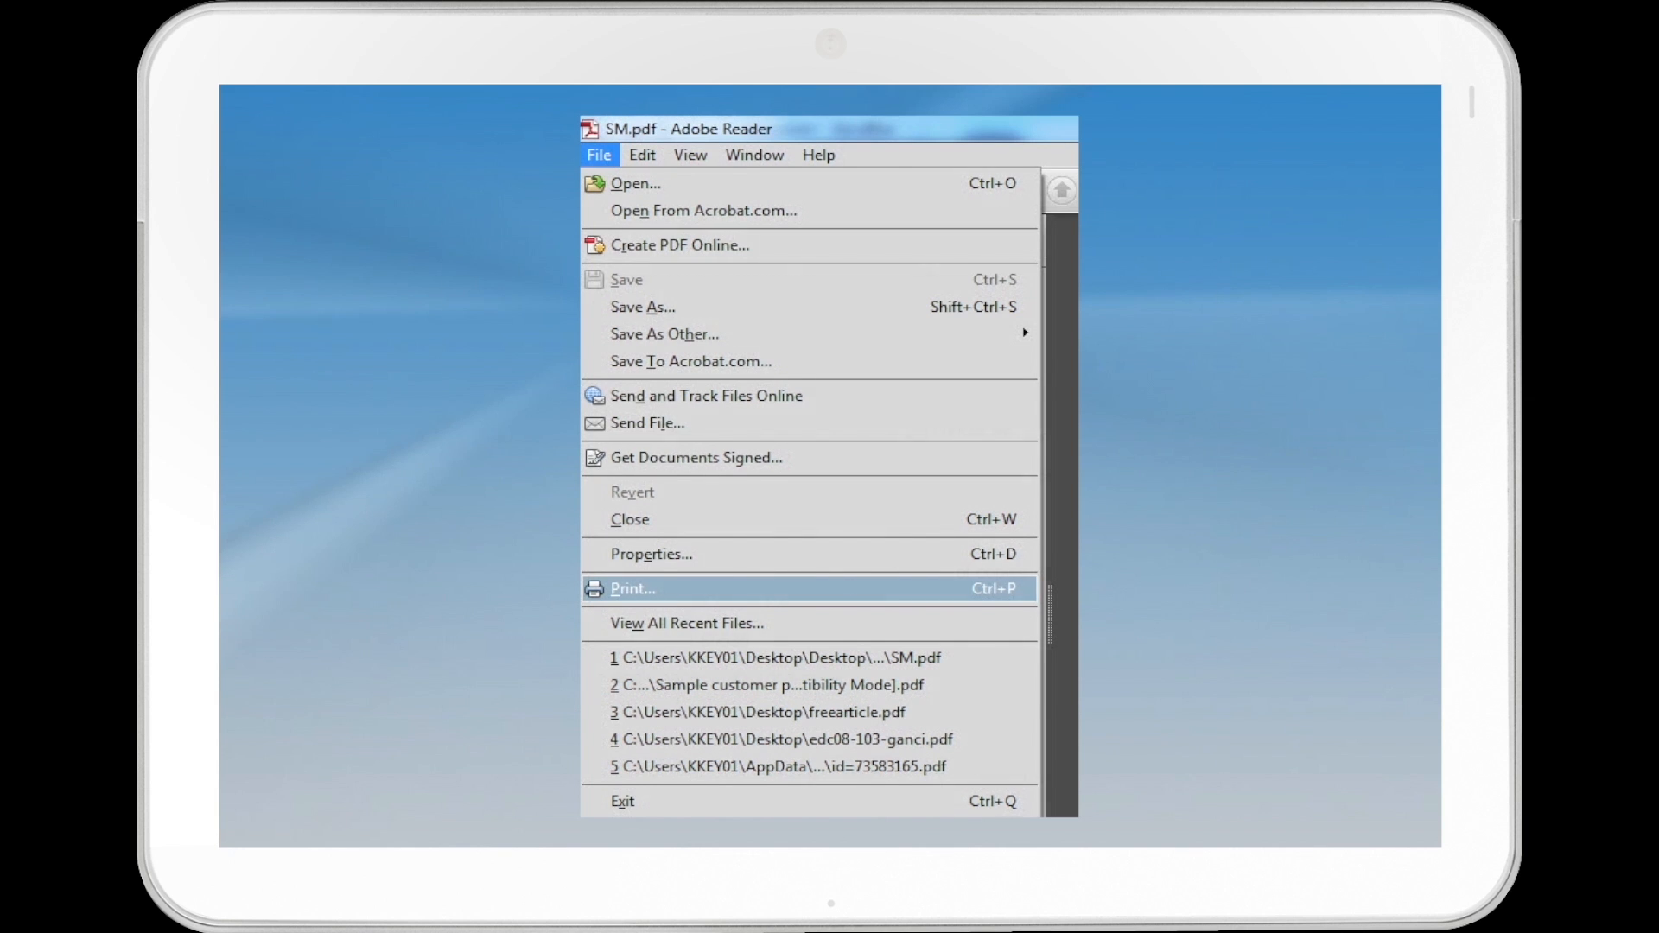
Choose Print from Adobe Reader's File menu to open the Print dialog for SM.pdf
click(631, 589)
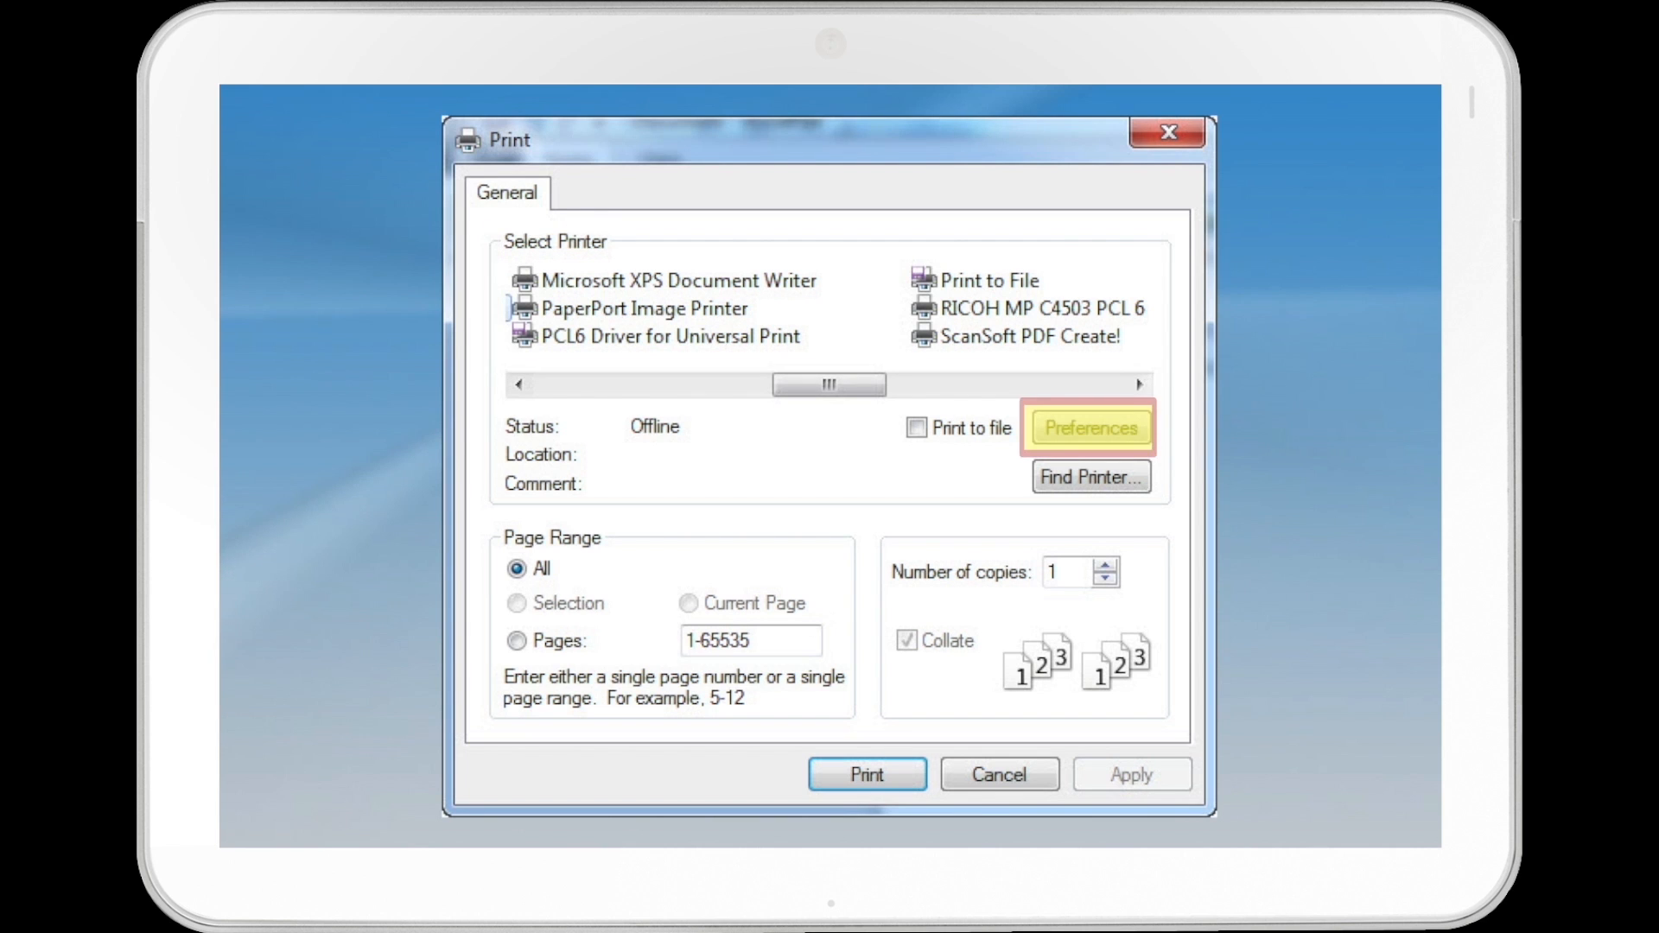
Open Printing Preferences for the RICOH MP C4503 PCL 6 printer
click(1091, 427)
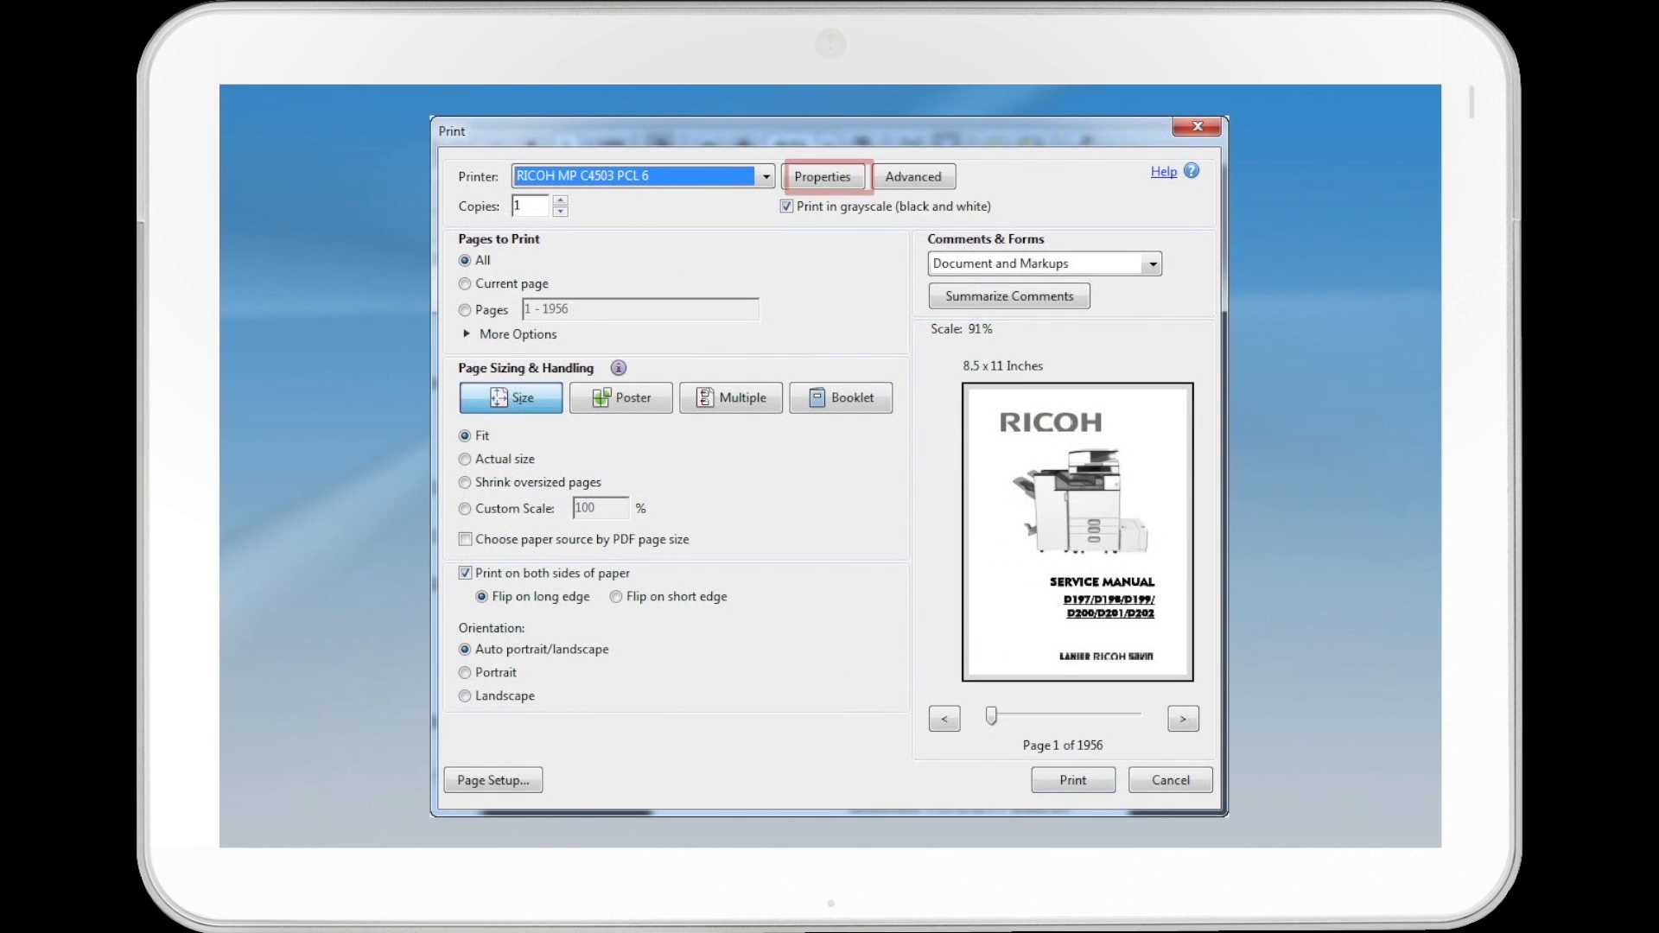
click(823, 176)
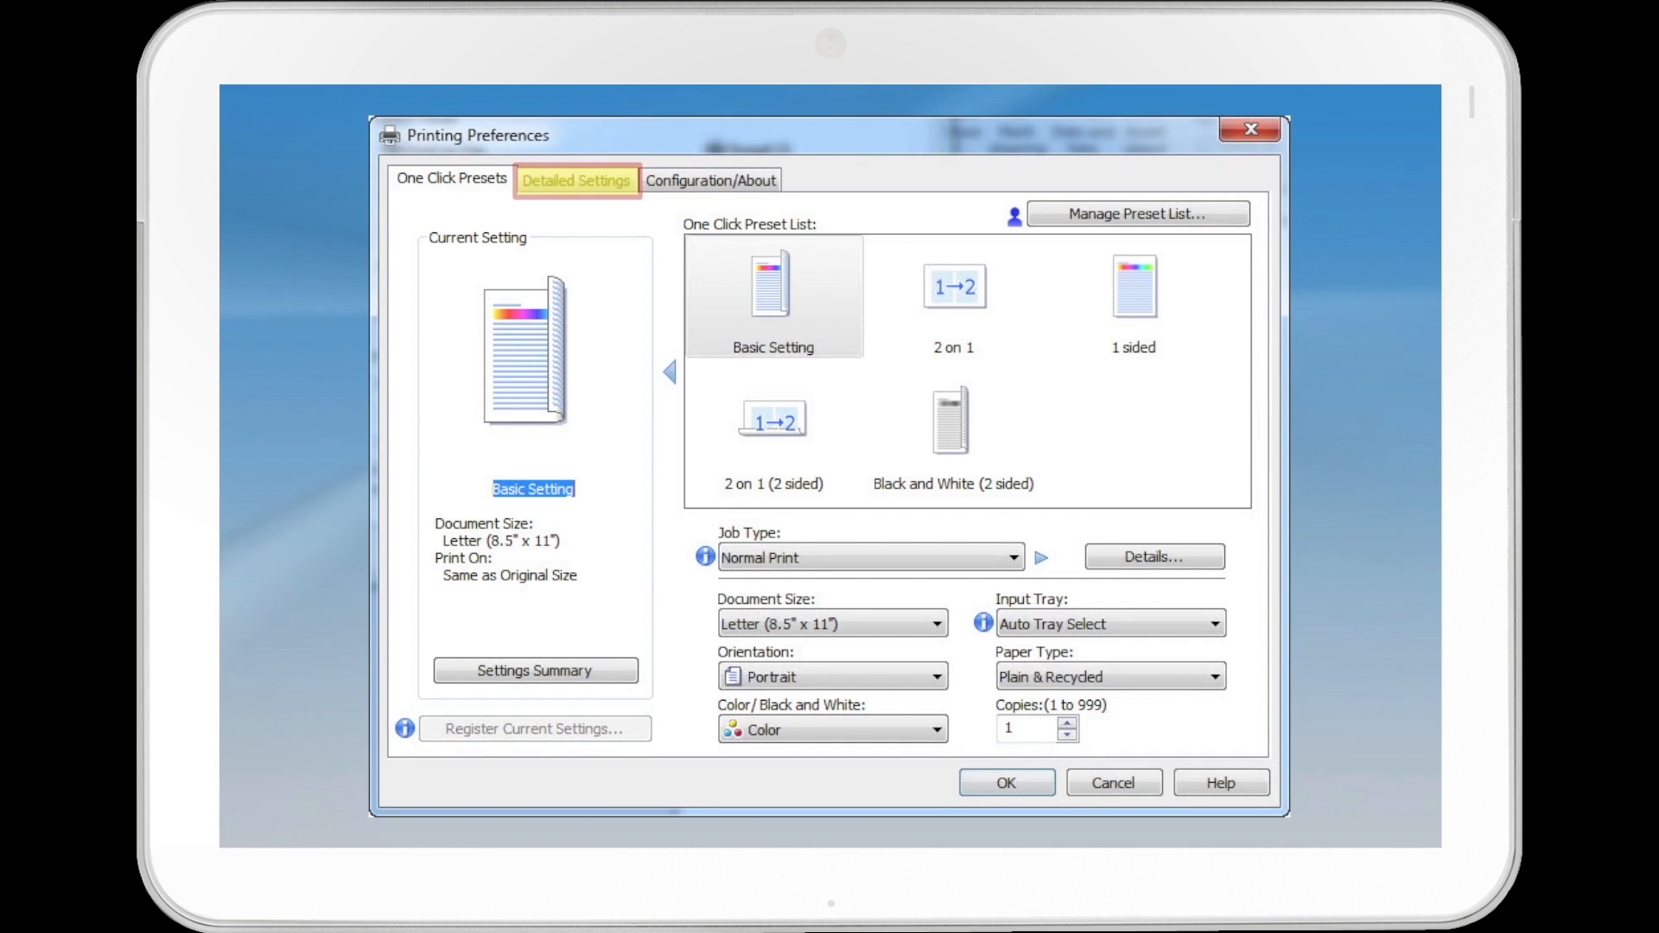
Switch Printing Preferences to the Detailed Settings tab with the Basic menu
click(576, 179)
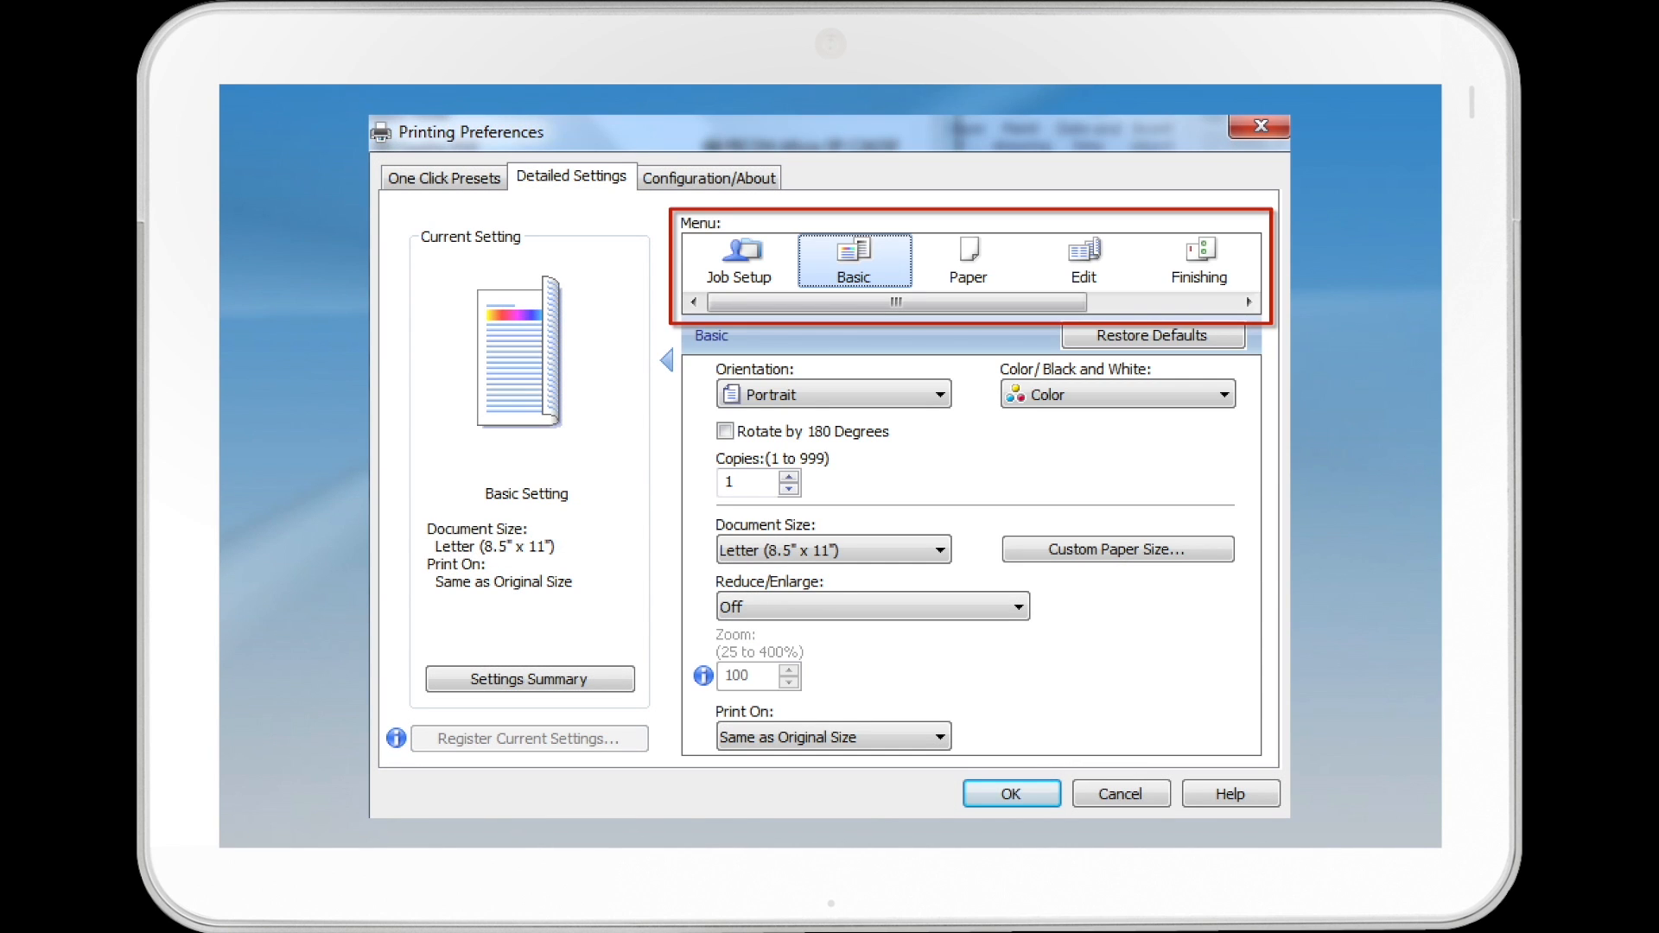
Show the Paper menu in Detailed Settings and enable the Banner Page checkbox
click(968, 260)
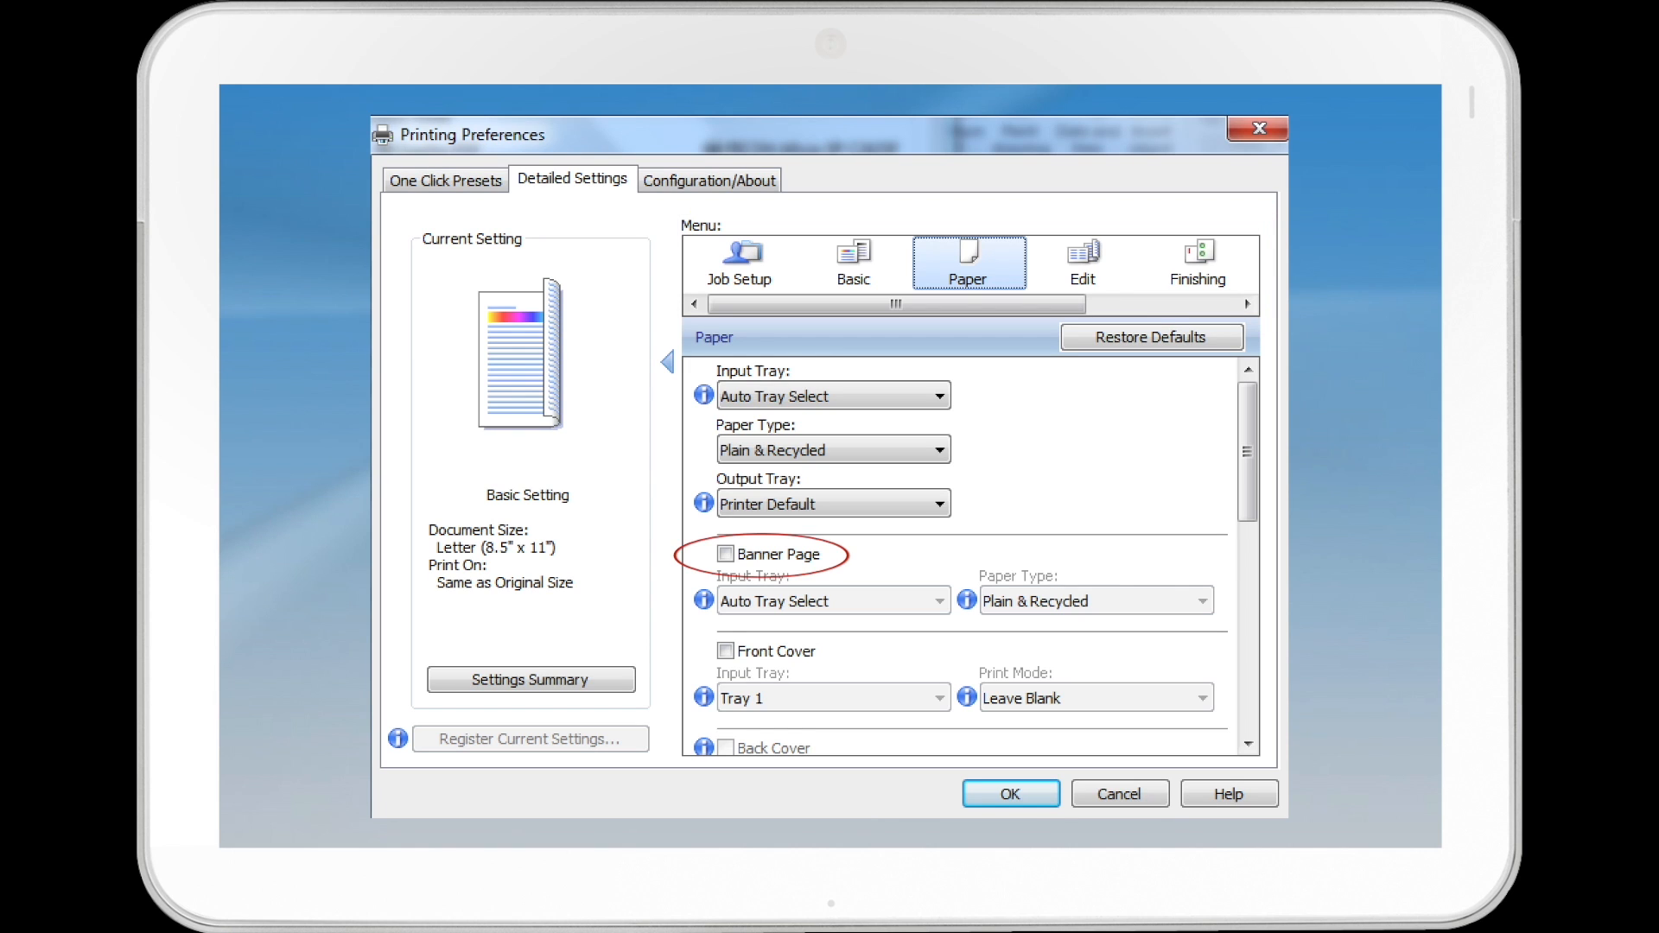
click(724, 554)
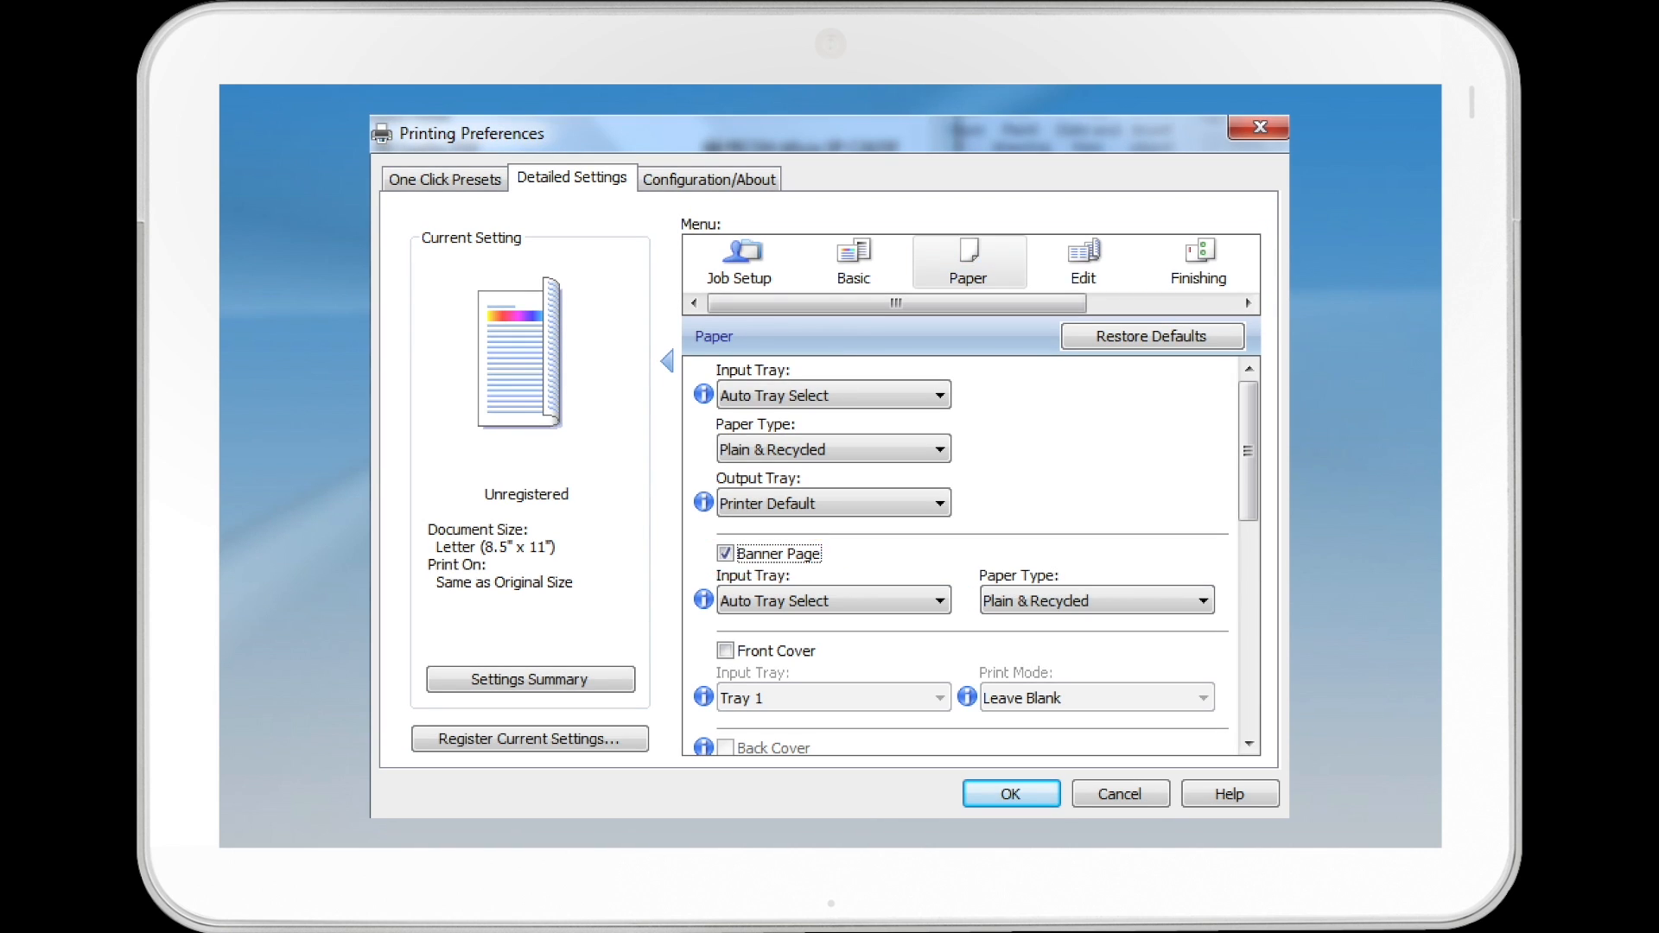